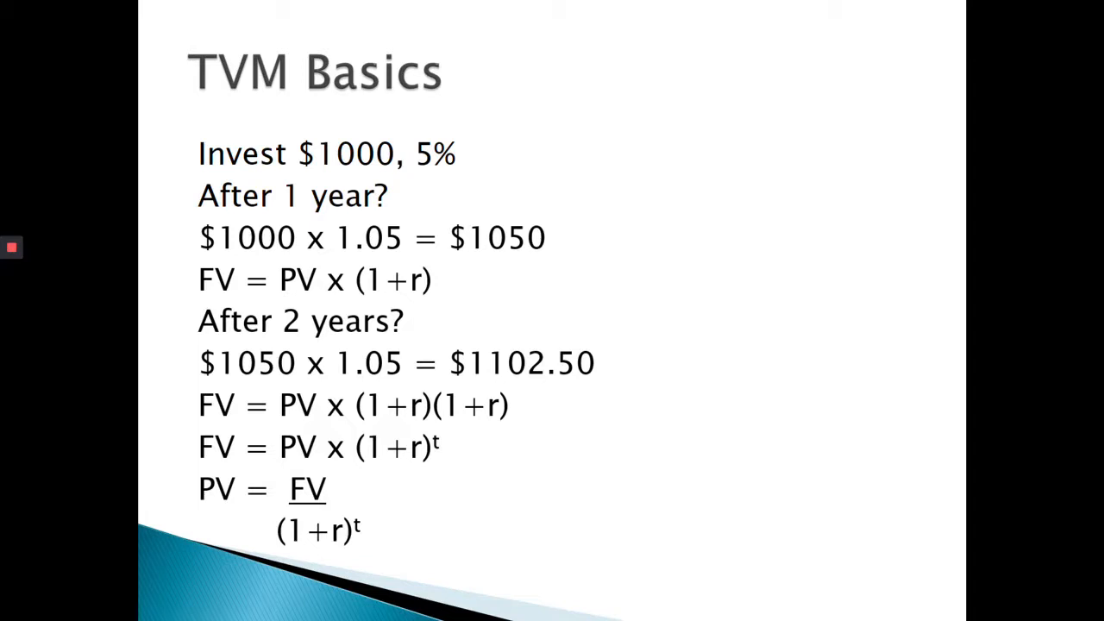
- Circle $1000 and 5% and handwrite the labels N, I, PV, PMT, FV in a column
key(Right)
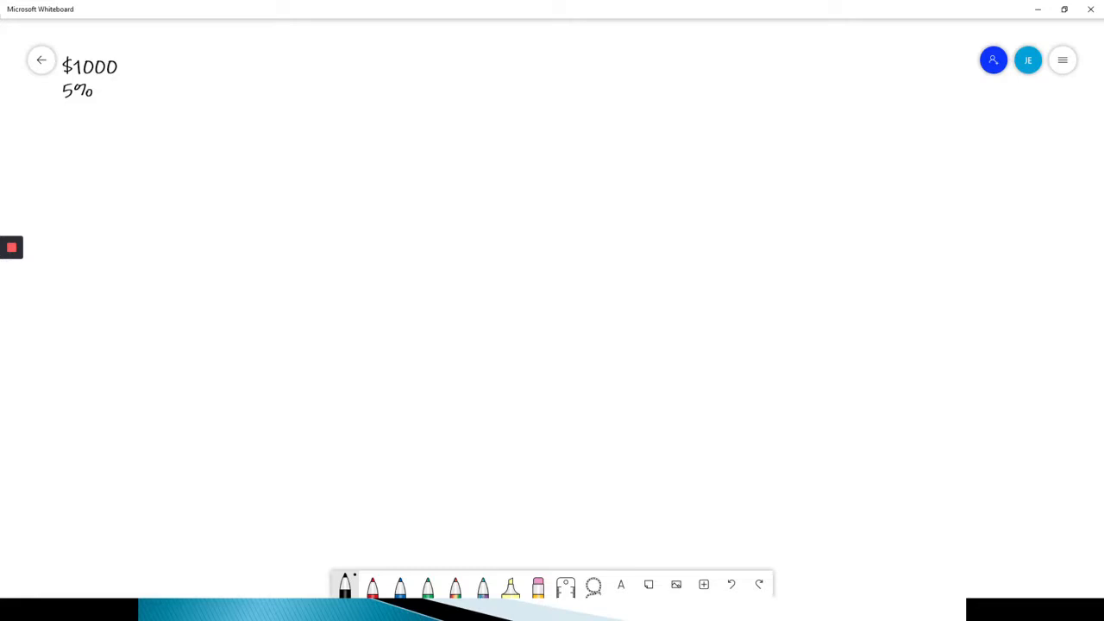
mouse_move(963, 610)
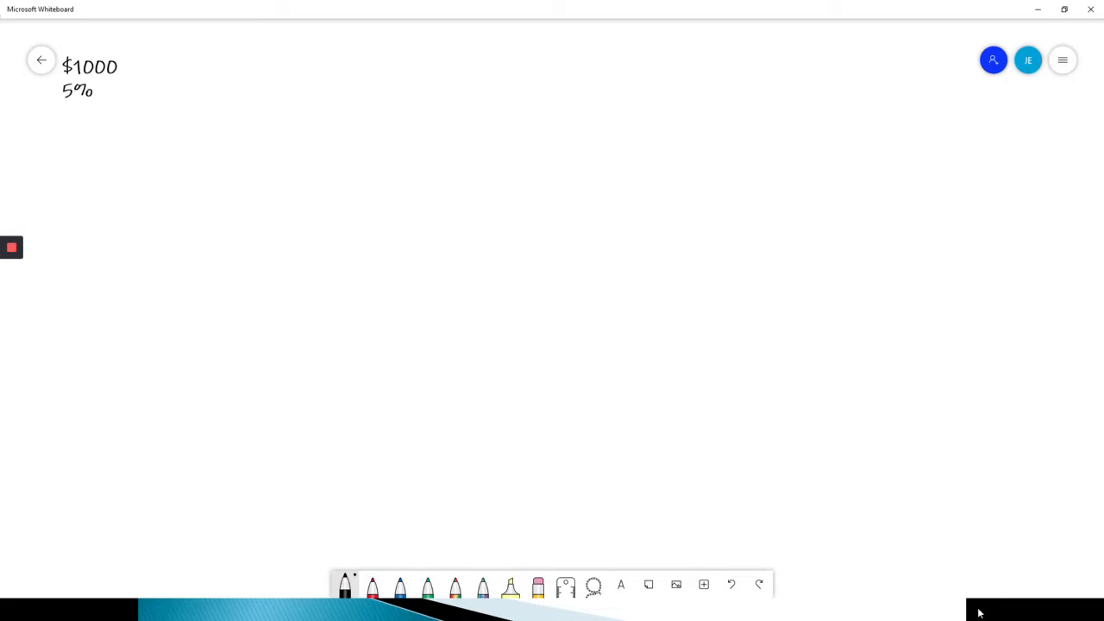
drag(55, 159, 112, 103)
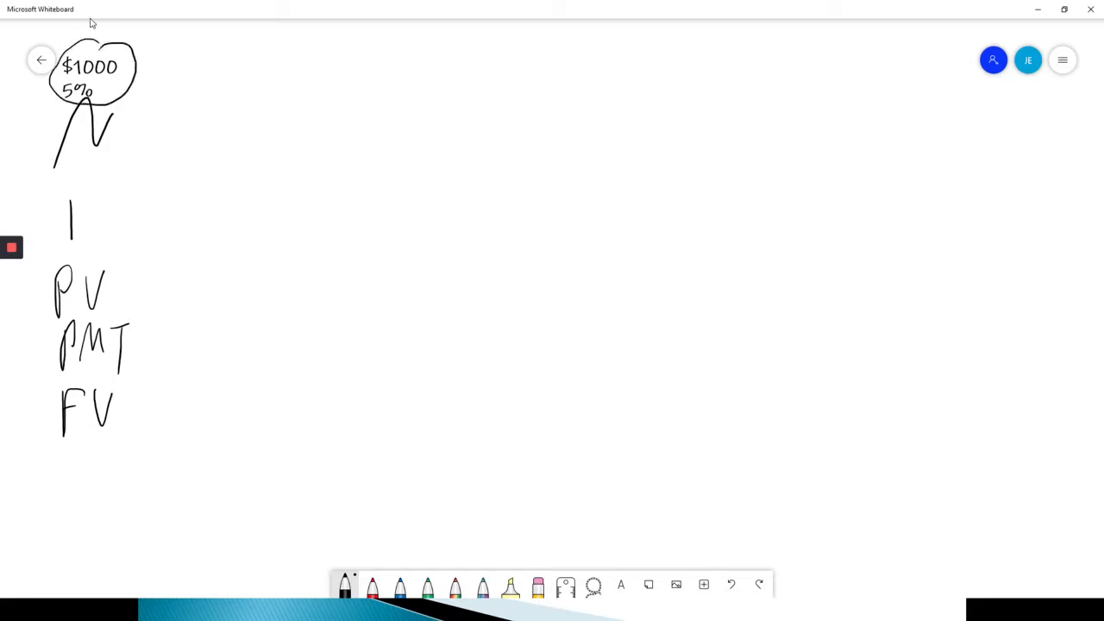
- Handwrite 2, 5, $1000, 0 and ? beside N, I, PV, PMT and FV
drag(172, 269, 157, 289)
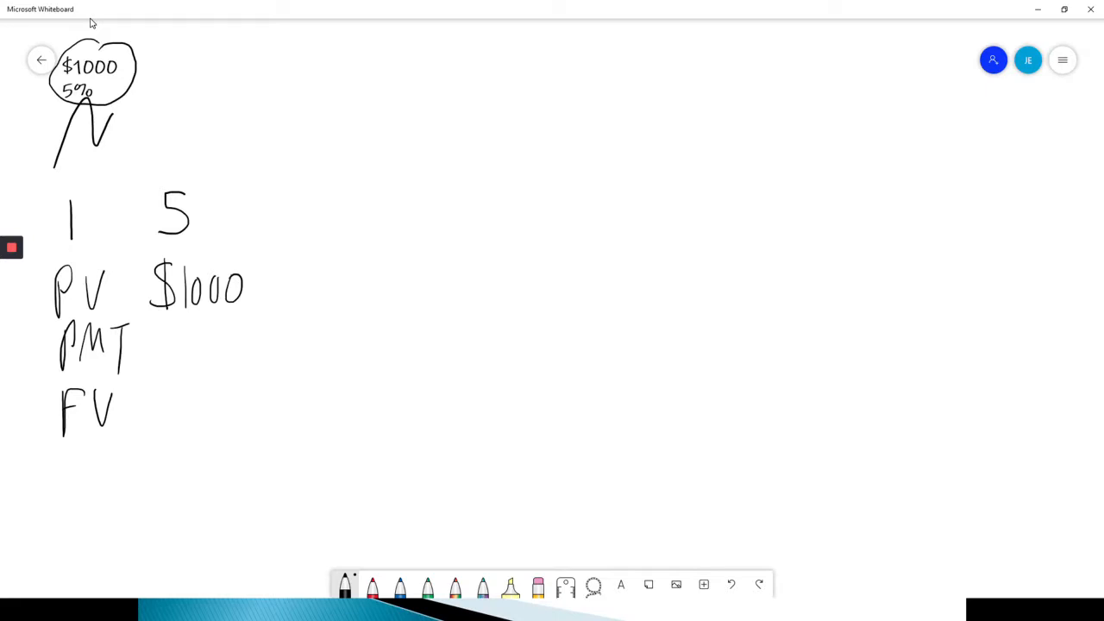
drag(159, 117, 194, 155)
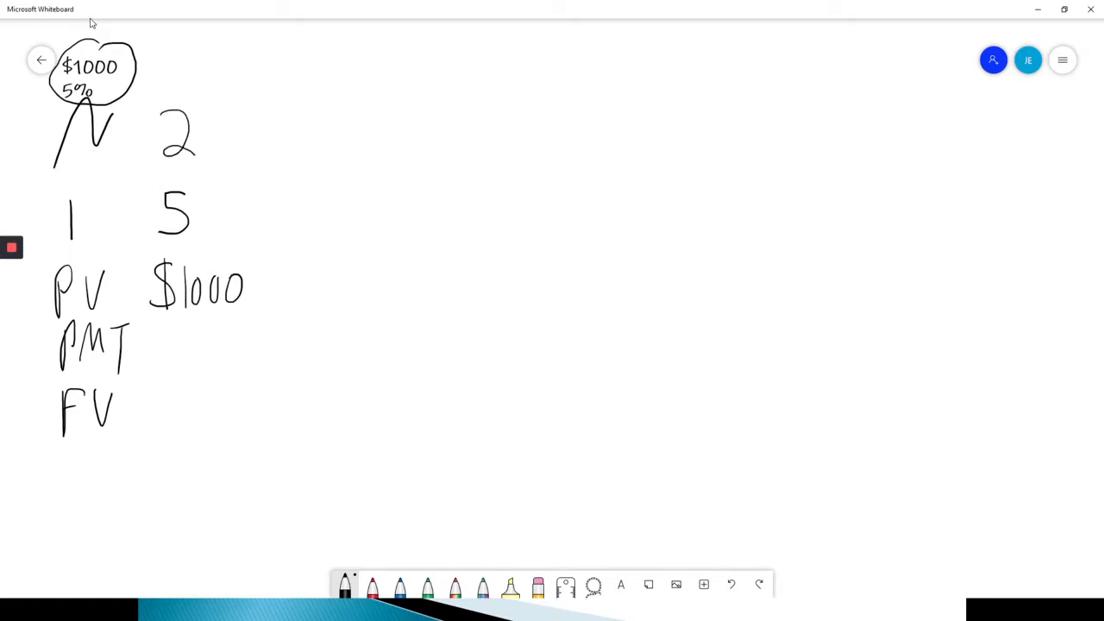
drag(186, 331, 172, 362)
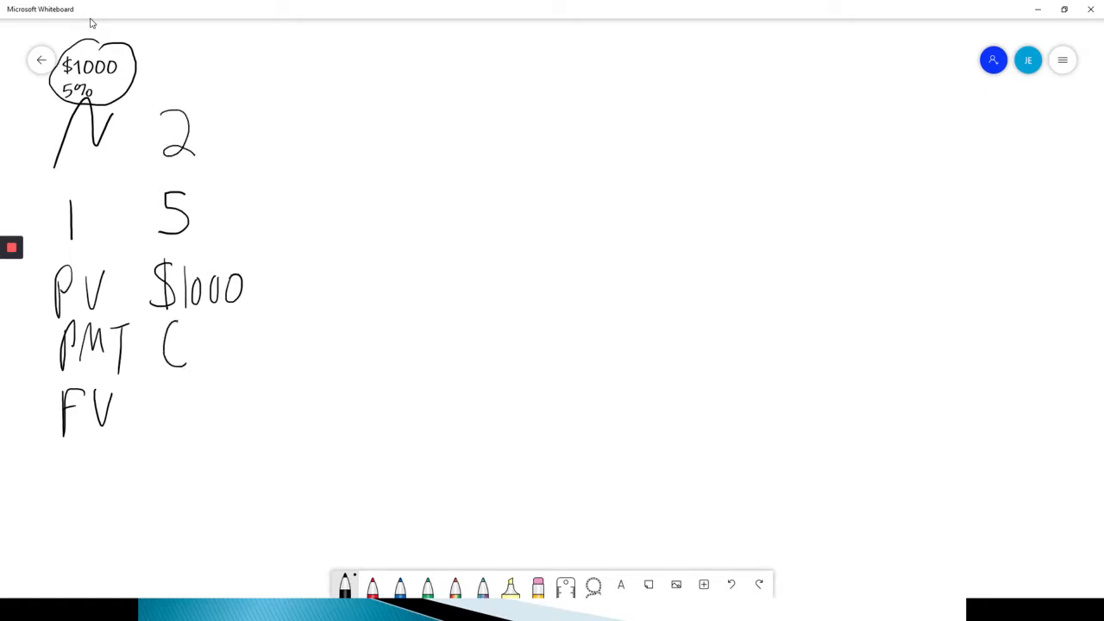
drag(169, 332, 186, 371)
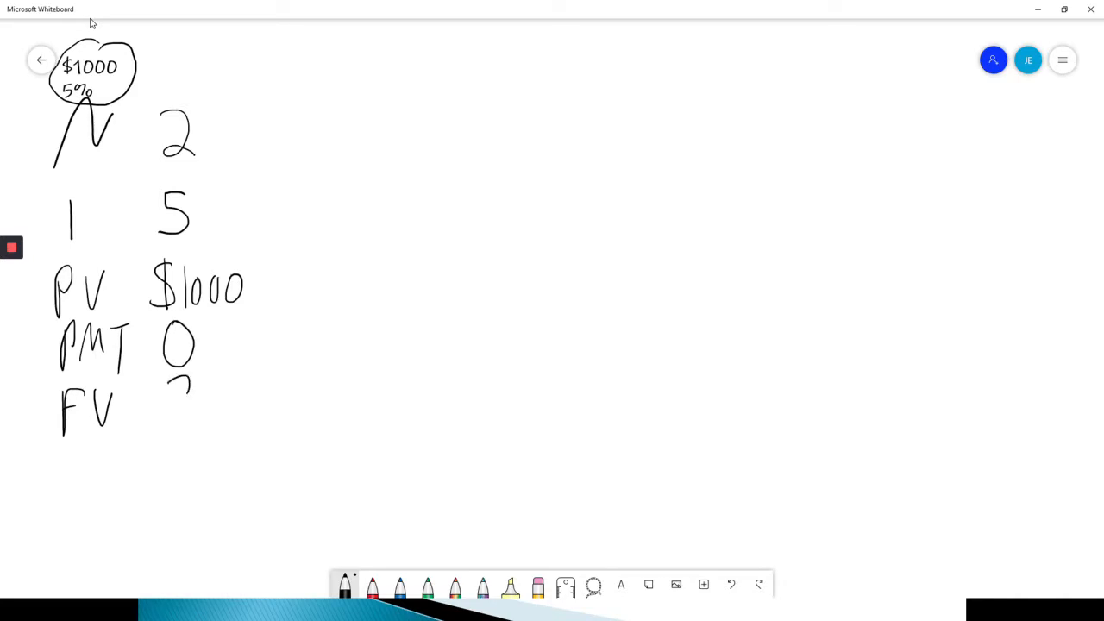
drag(176, 383, 181, 431)
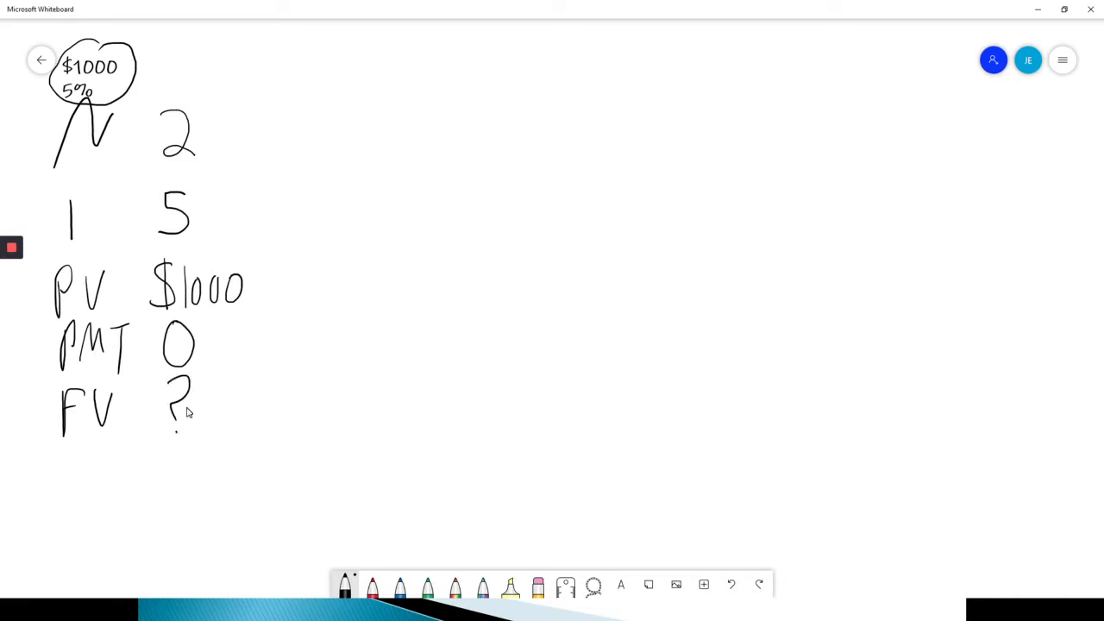
mouse_move(418, 421)
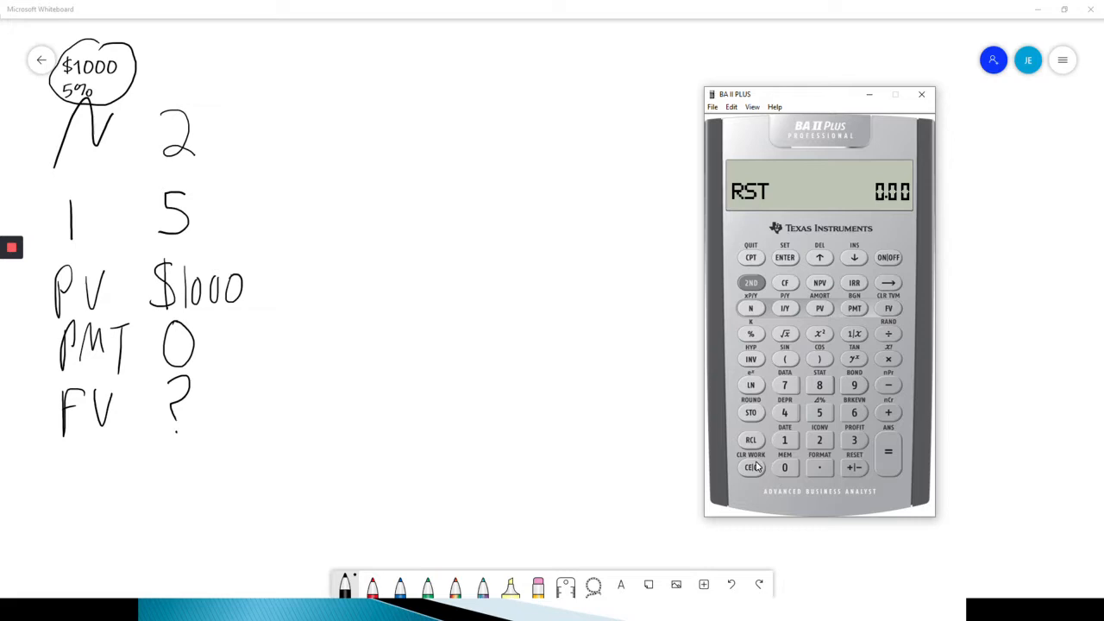
- Reset the BA II Plus emulator so its display reads 0.00
click(750, 465)
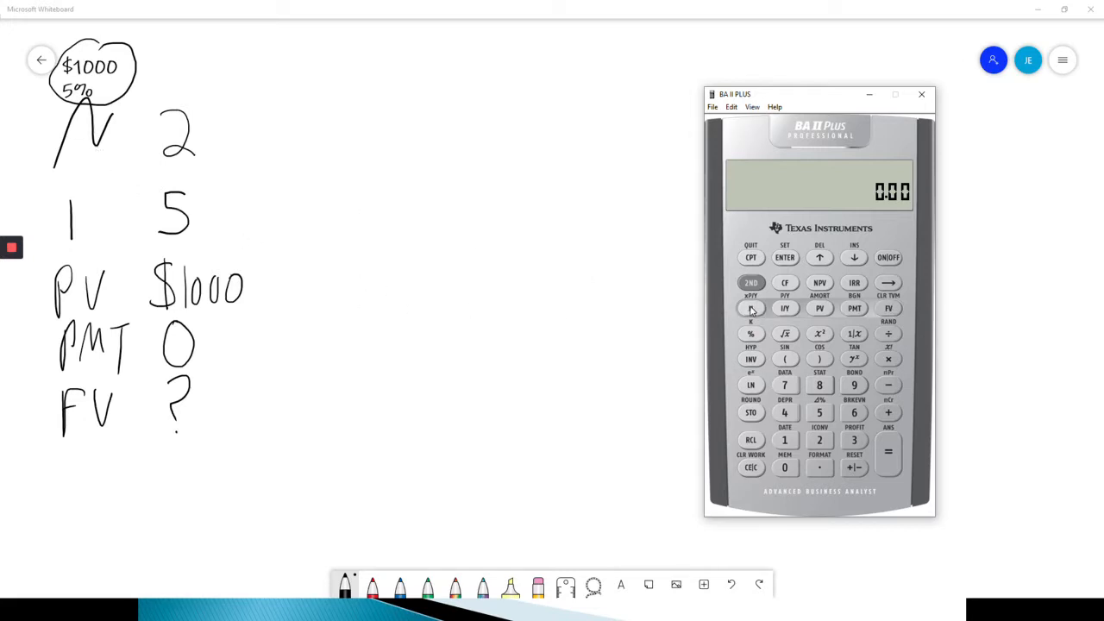
mouse_move(871, 310)
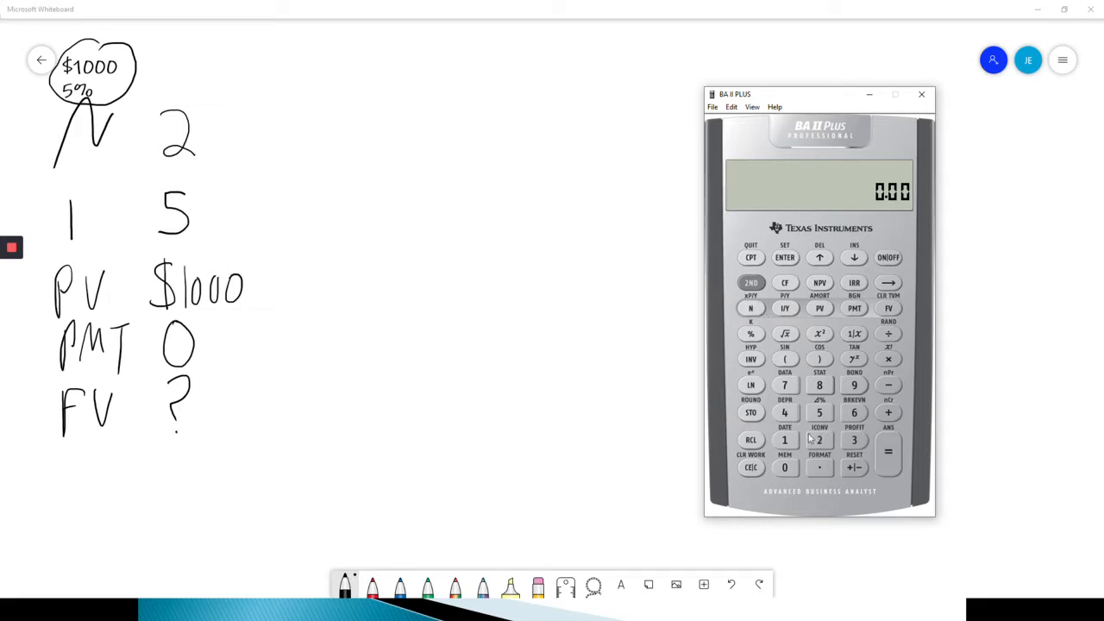
mouse_move(824, 445)
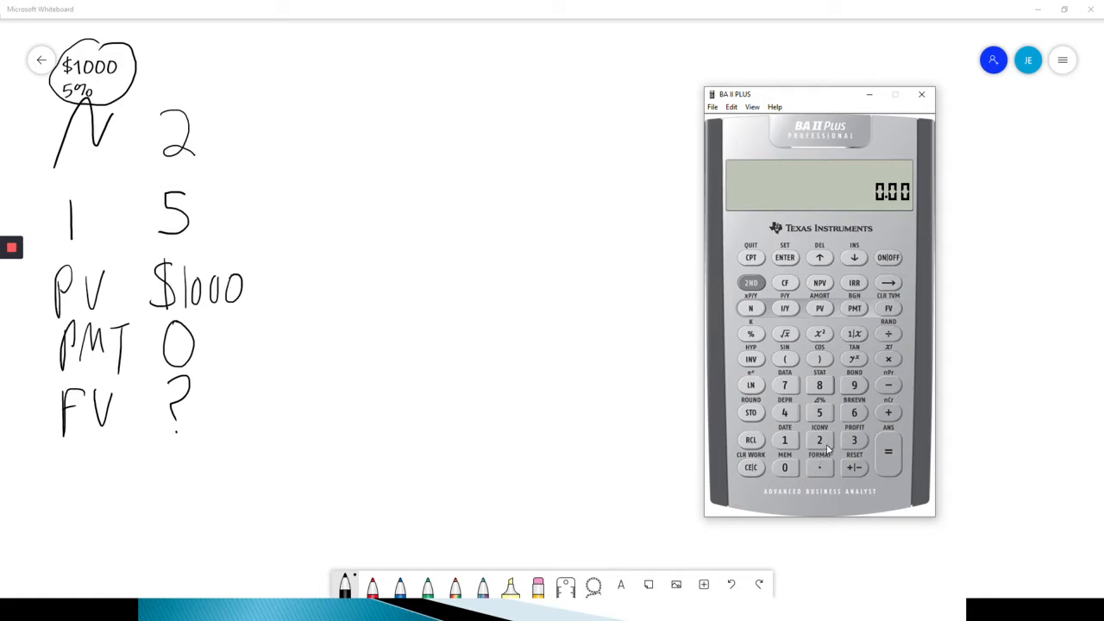
- Key 2 N, 5 I/Y, 1000 PV, 0 PMT and compute FV = -1,102.50
click(750, 307)
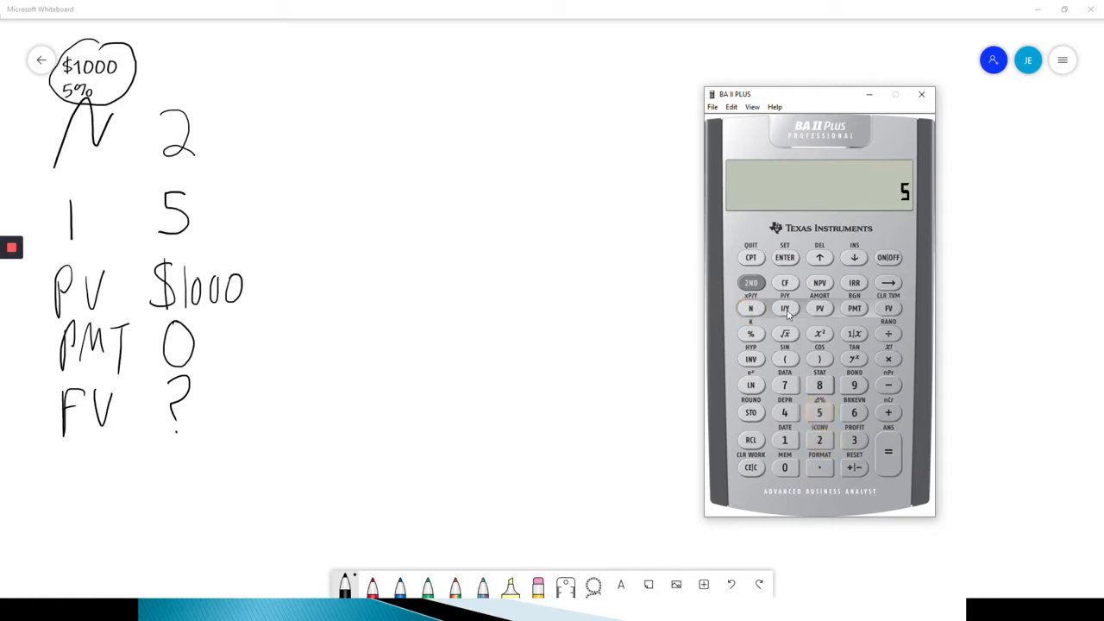
click(785, 465)
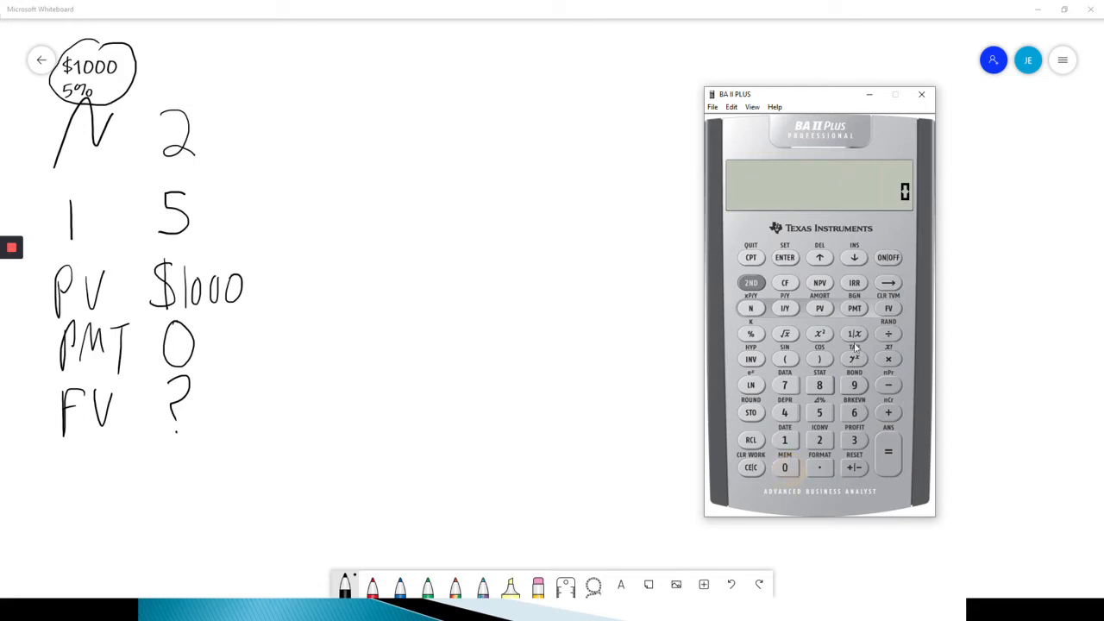
click(854, 309)
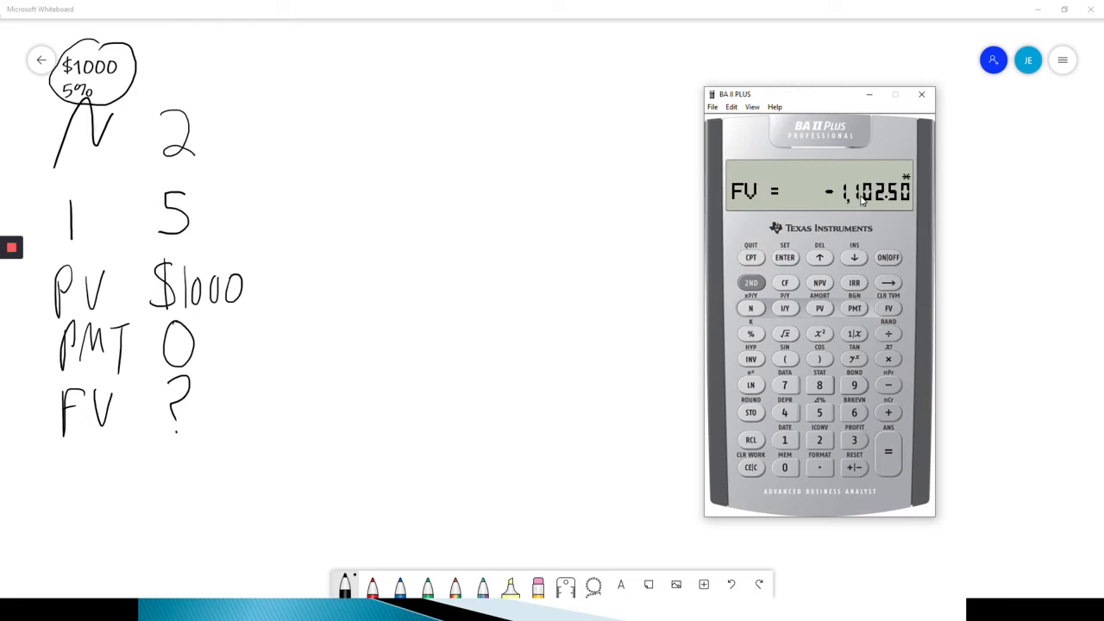
mouse_move(917, 209)
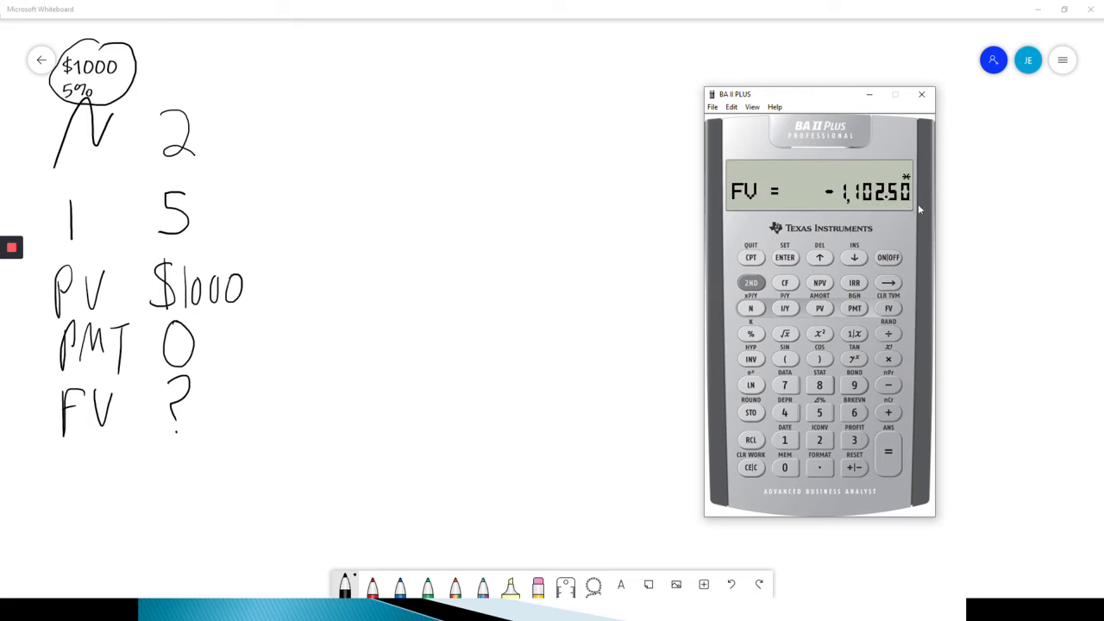